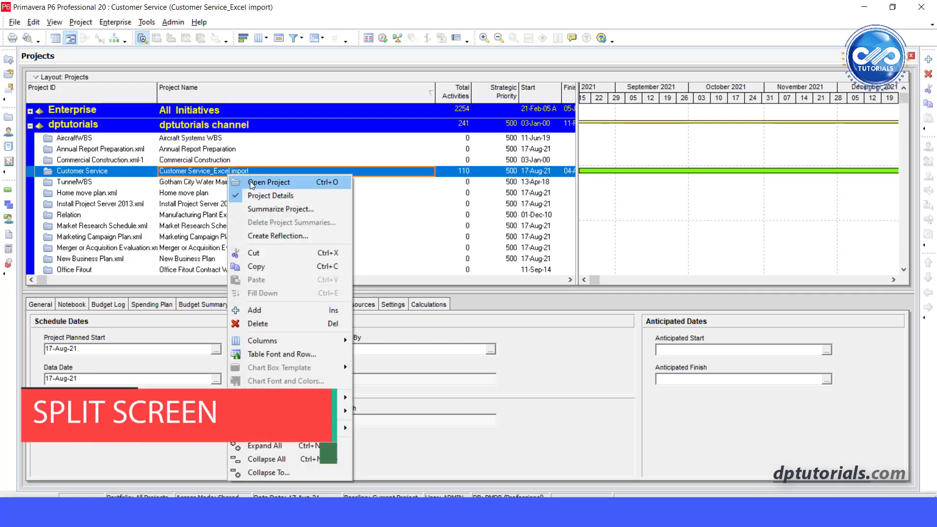
# Step: Open the Customer Service project from the Projects window and view its activities
pyautogui.click(270, 182)
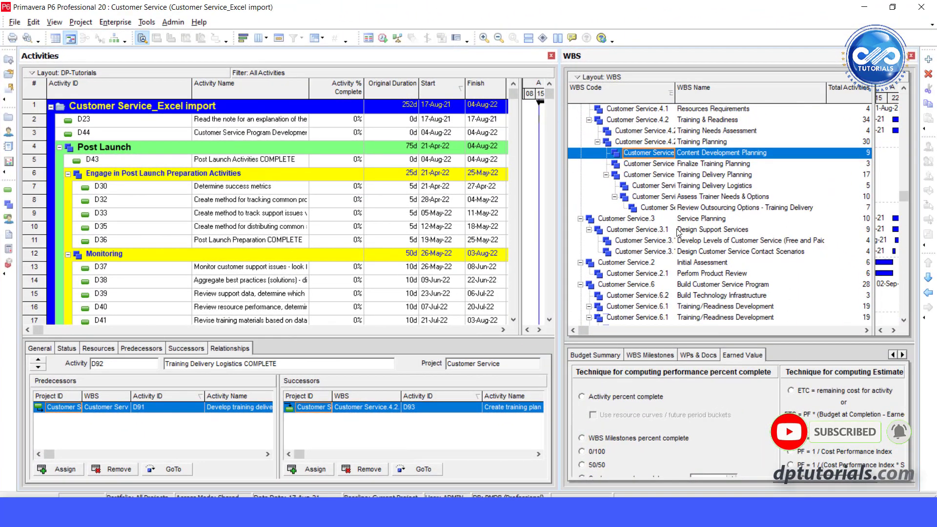
pyautogui.scroll(-3)
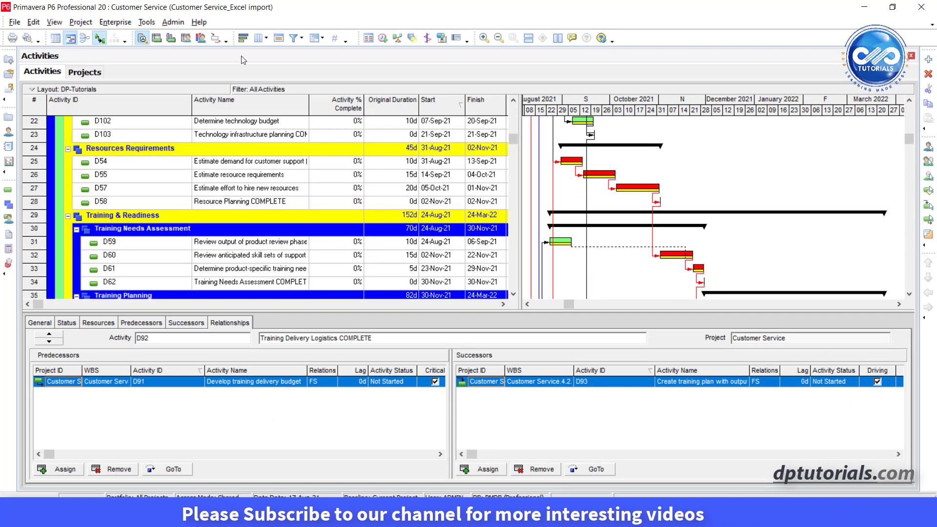
# Step: Add the WBS window via Project > WBS and return to the Activities window
pyautogui.click(80, 21)
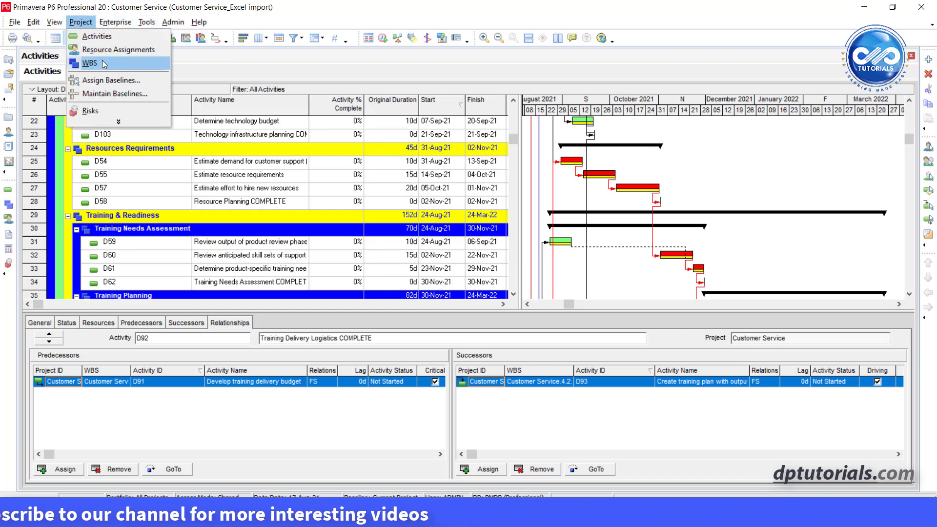
pyautogui.click(88, 64)
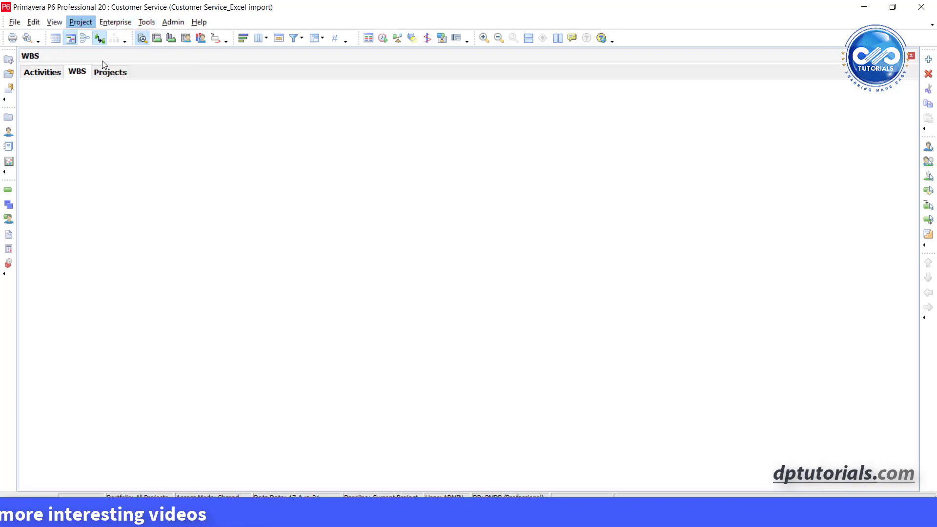
pyautogui.click(76, 71)
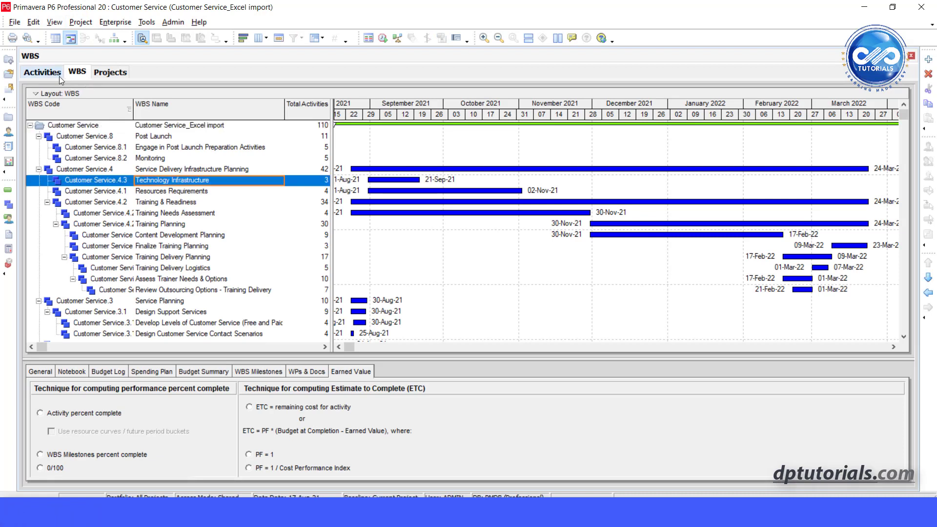
pyautogui.click(41, 71)
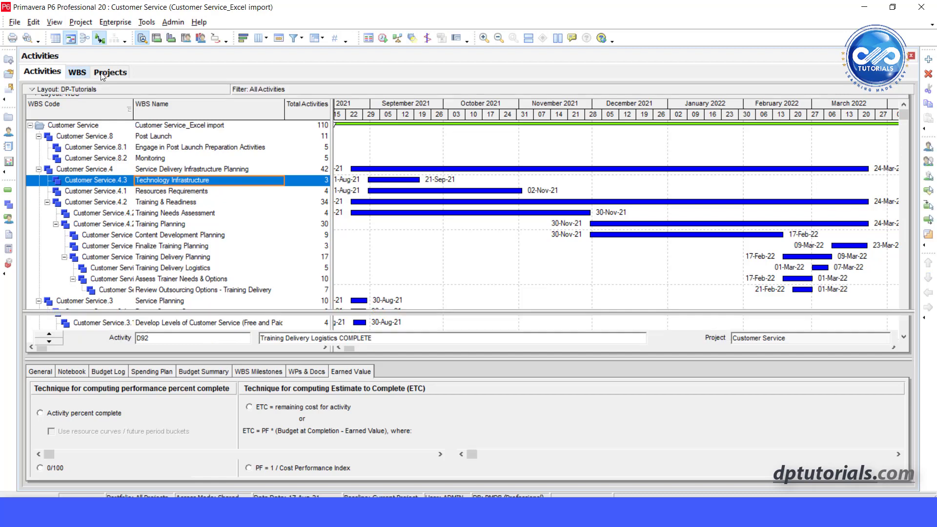
# Step: Close the Projects window, leaving Activities and WBS open
pyautogui.click(111, 71)
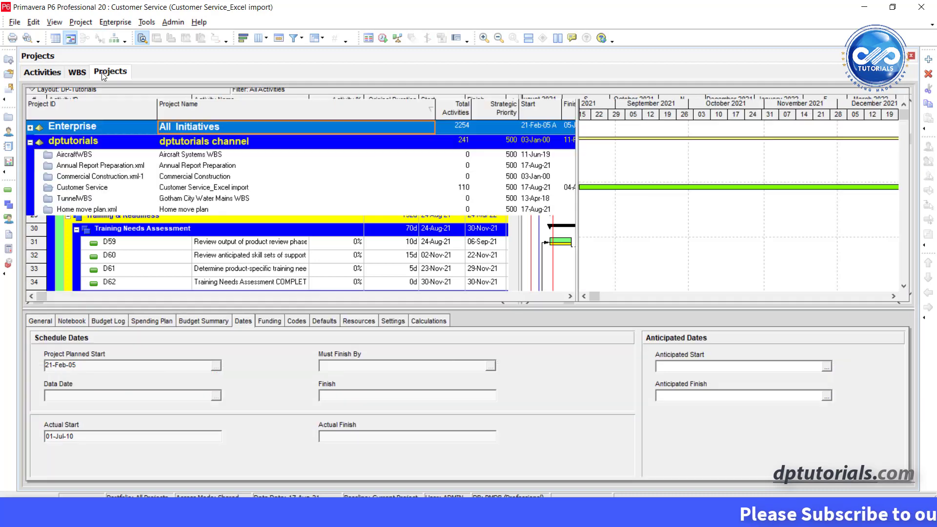
pyautogui.click(110, 72)
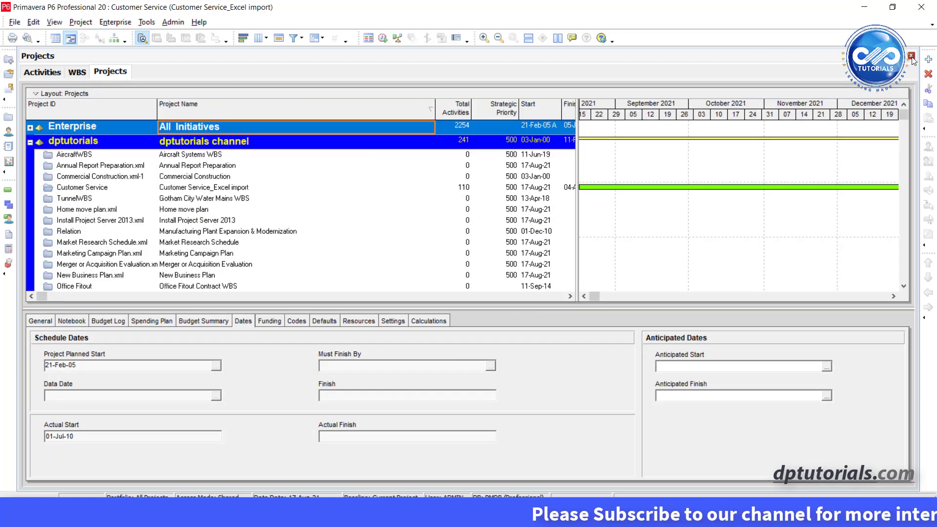
pyautogui.click(76, 71)
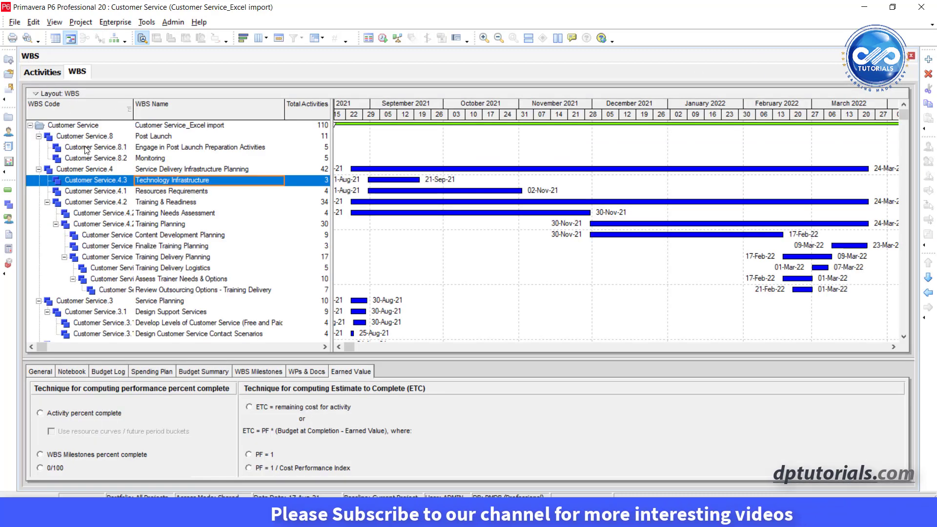
# Step: Split Activities and WBS side by side with View > Tab Groups > New Vertical Tab Group
pyautogui.click(54, 22)
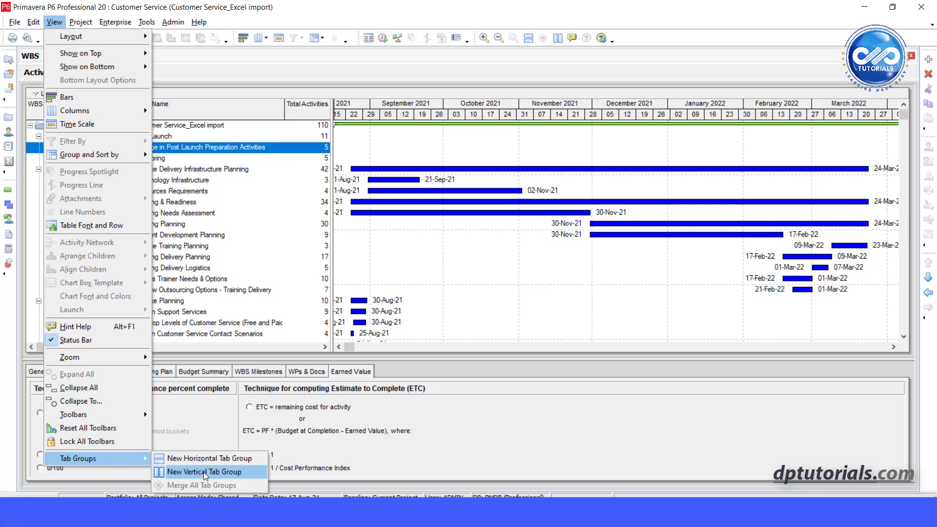
pyautogui.click(203, 472)
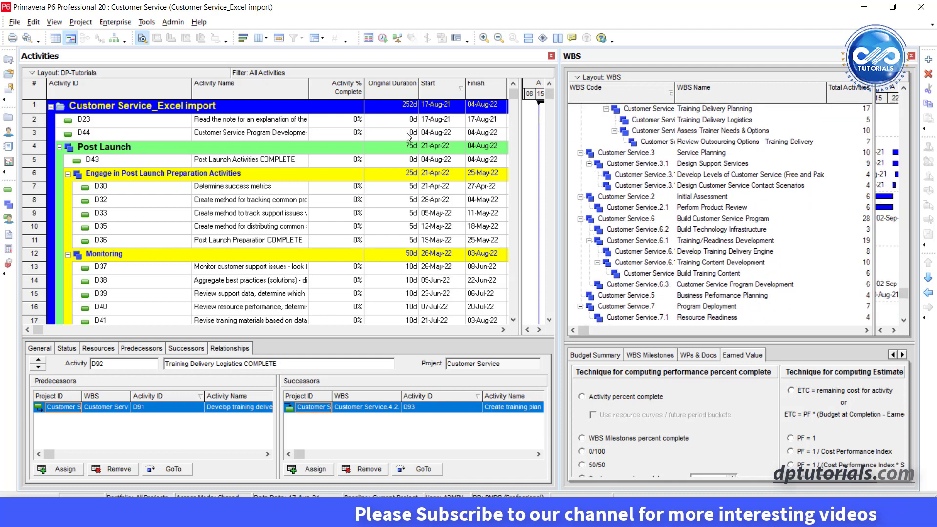
# Step: Merge all tab groups back into one and show the Activities window
pyautogui.click(53, 22)
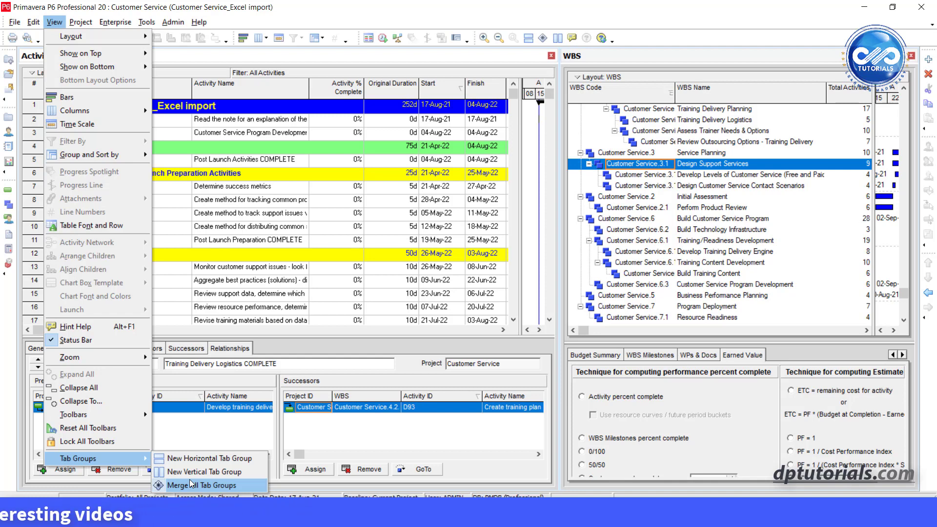
pyautogui.click(204, 485)
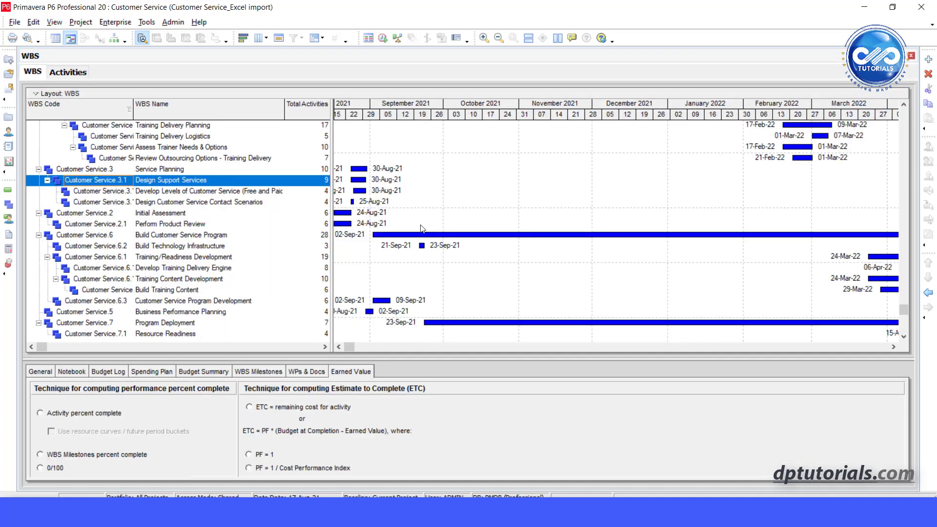
pyautogui.click(67, 71)
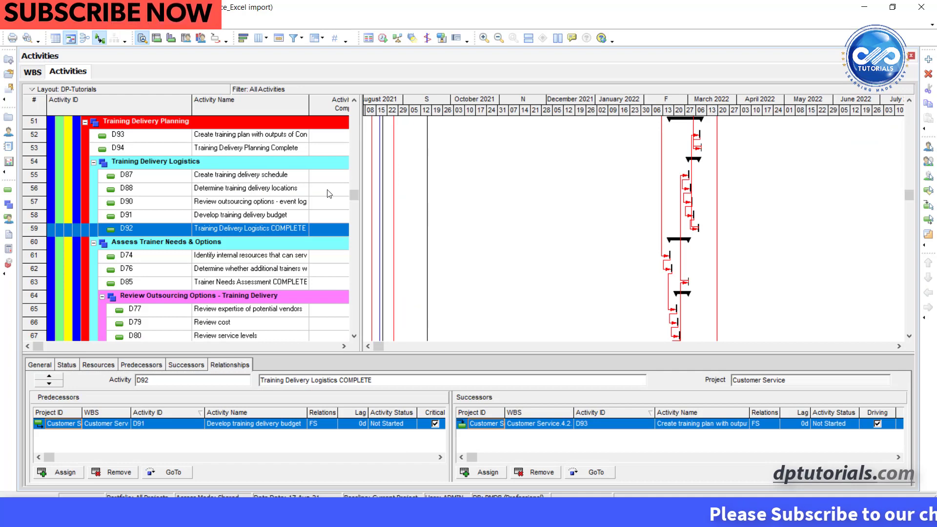
pyautogui.moveTo(530, 188)
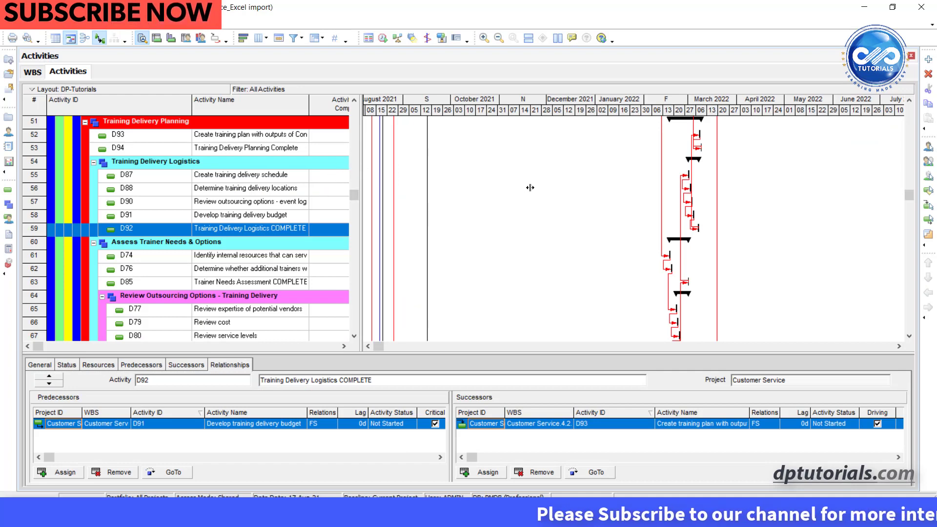